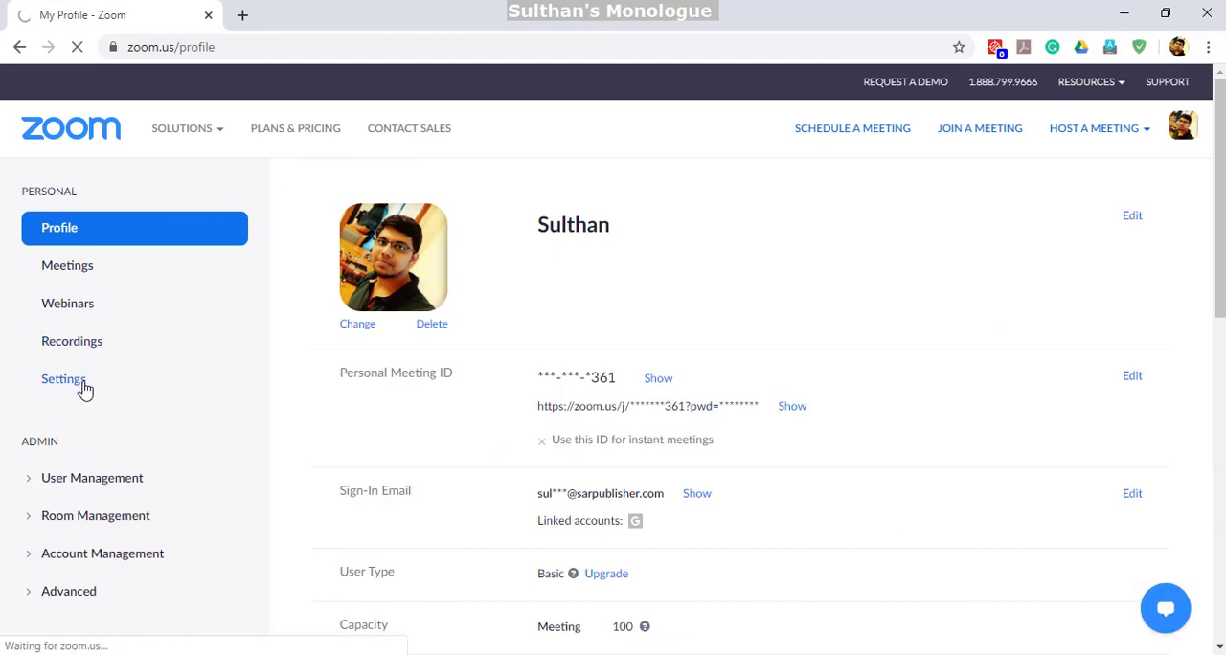
Go to Settings in the Personal section to show the meeting options.
click(63, 379)
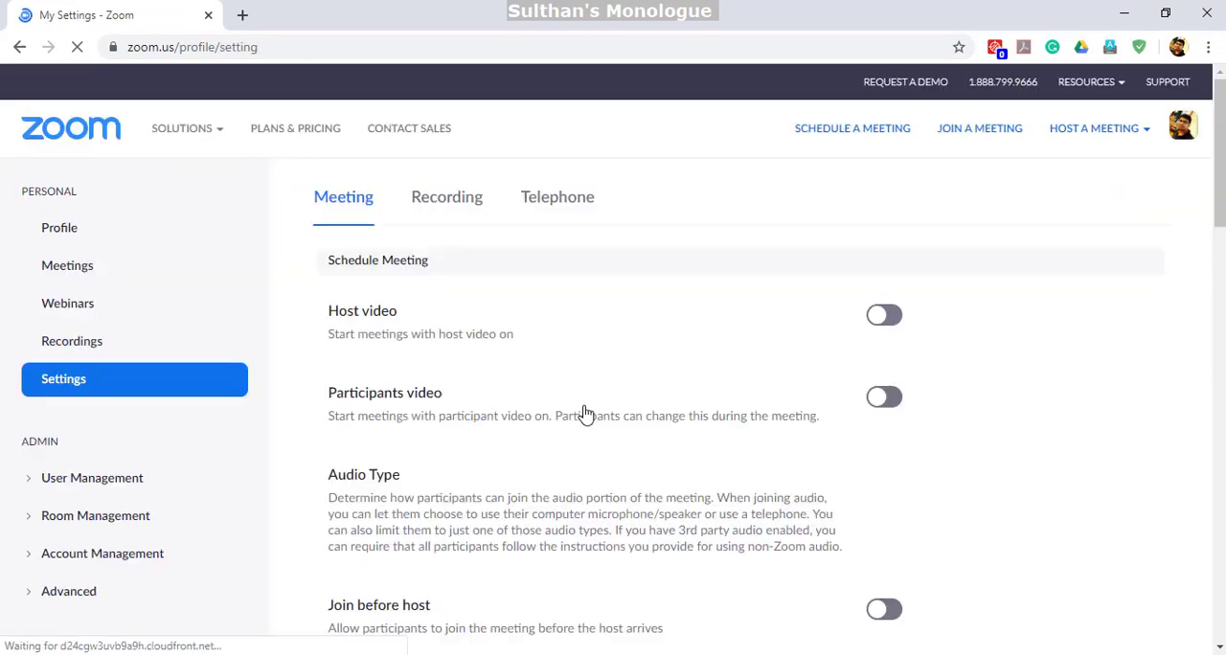
Scroll the Meeting settings down to the In Meeting (Basic) chat options.
scroll(down, 3)
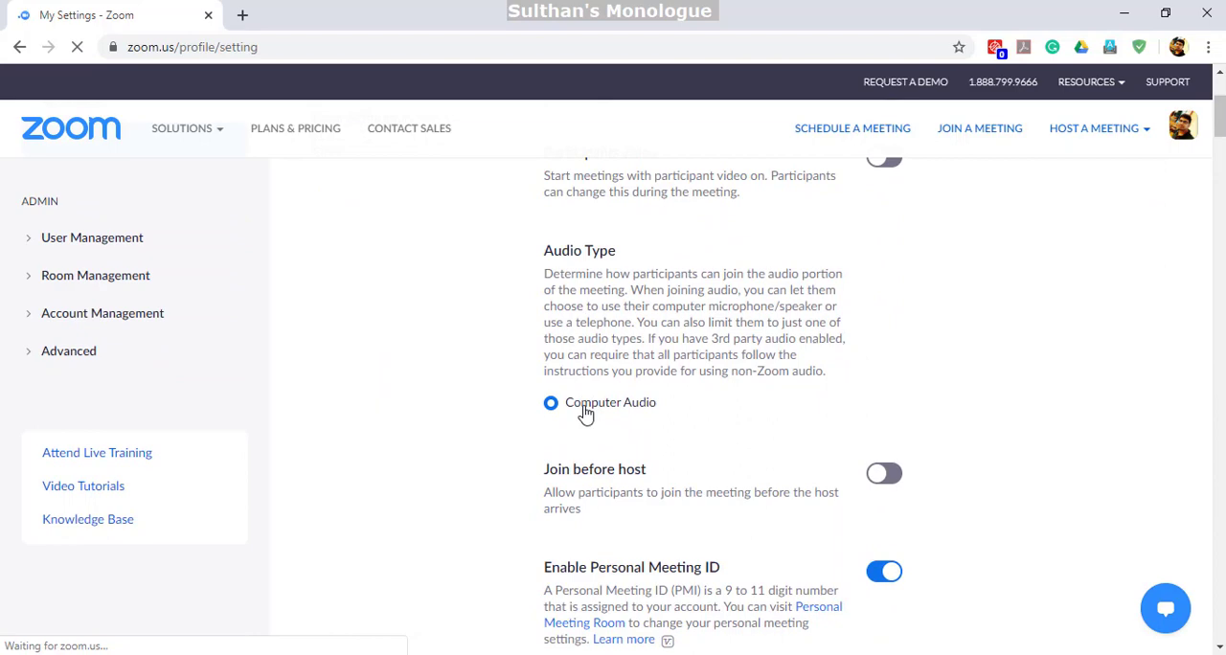
scroll(down, 3)
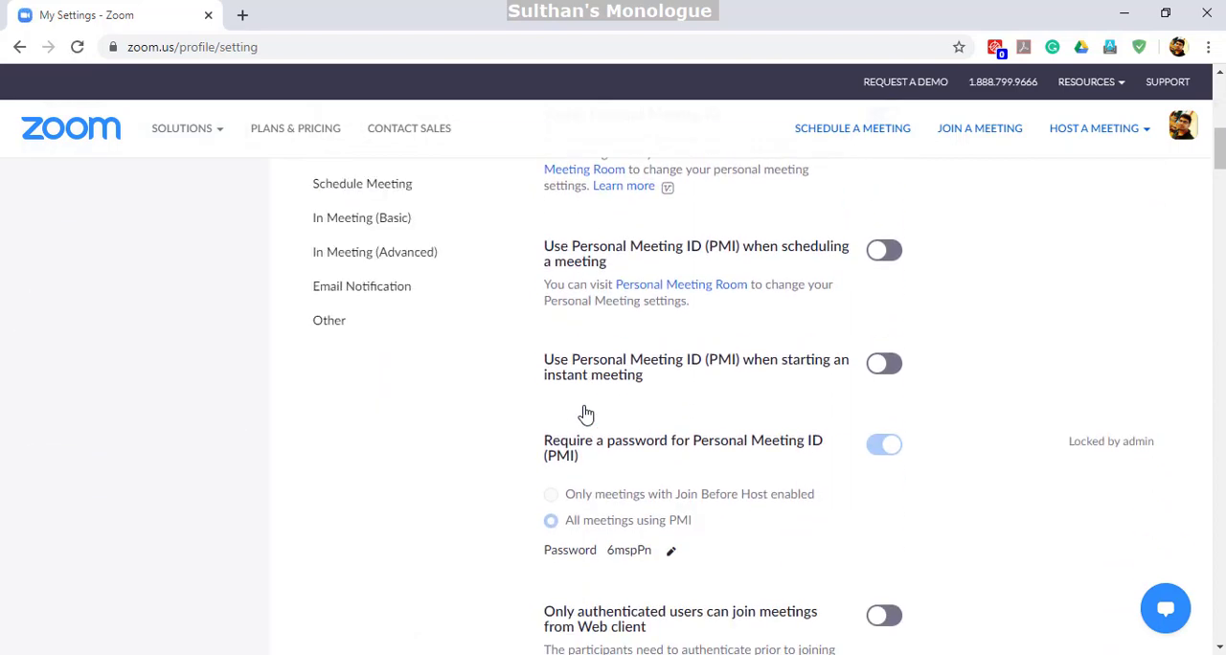
scroll(down, 3)
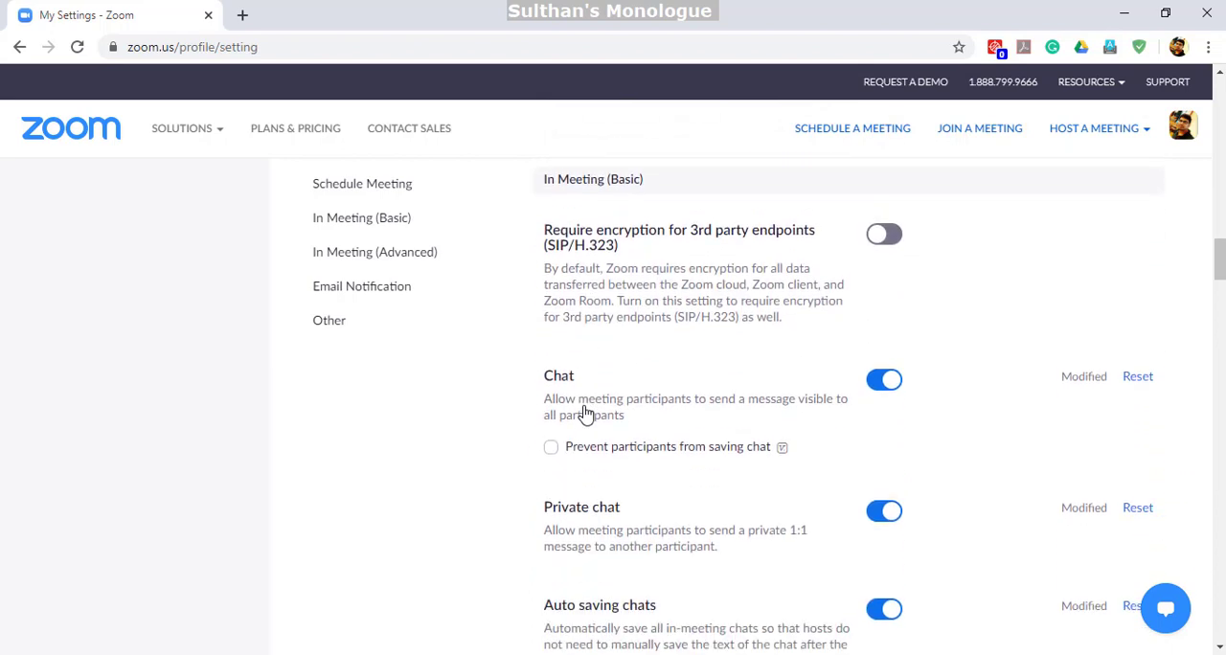
scroll(down, 3)
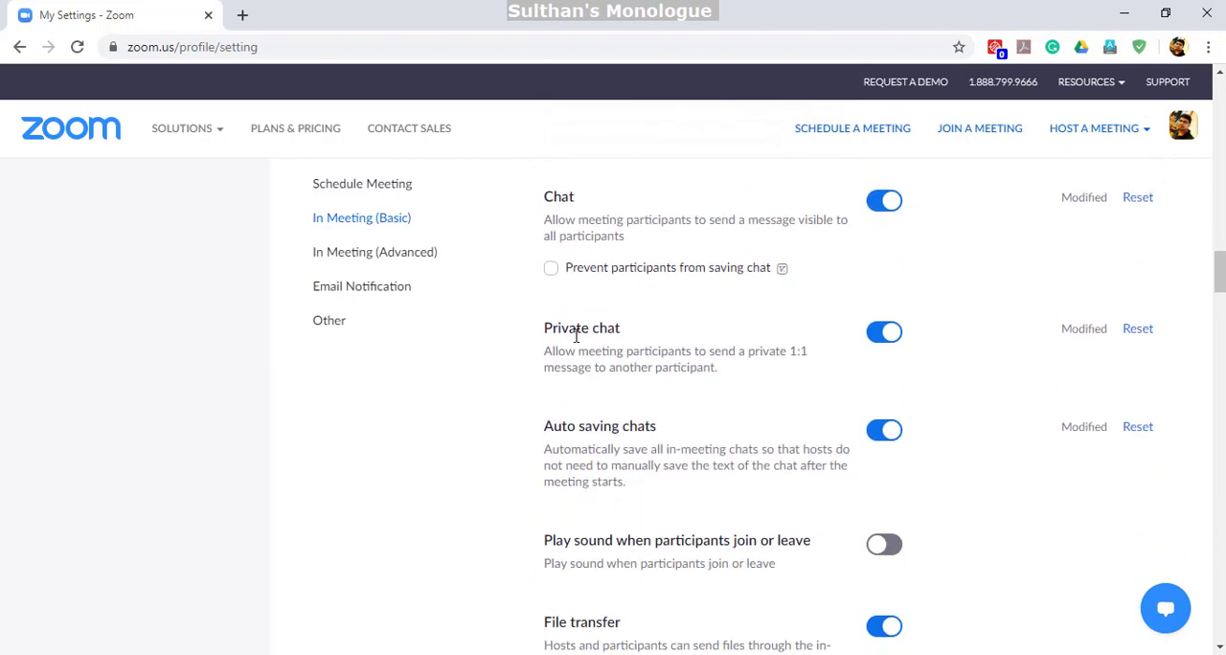
mouse_move(676, 364)
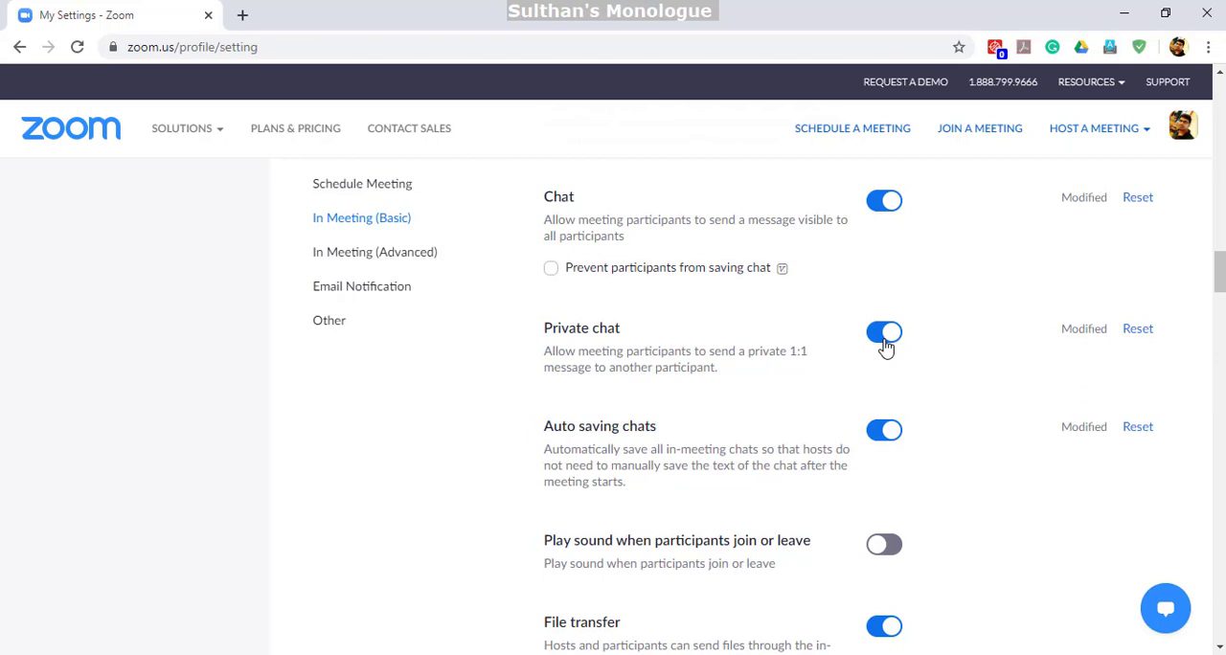
Switch off Private chat and get the 'Your settings have been updated' confirmation.
click(883, 333)
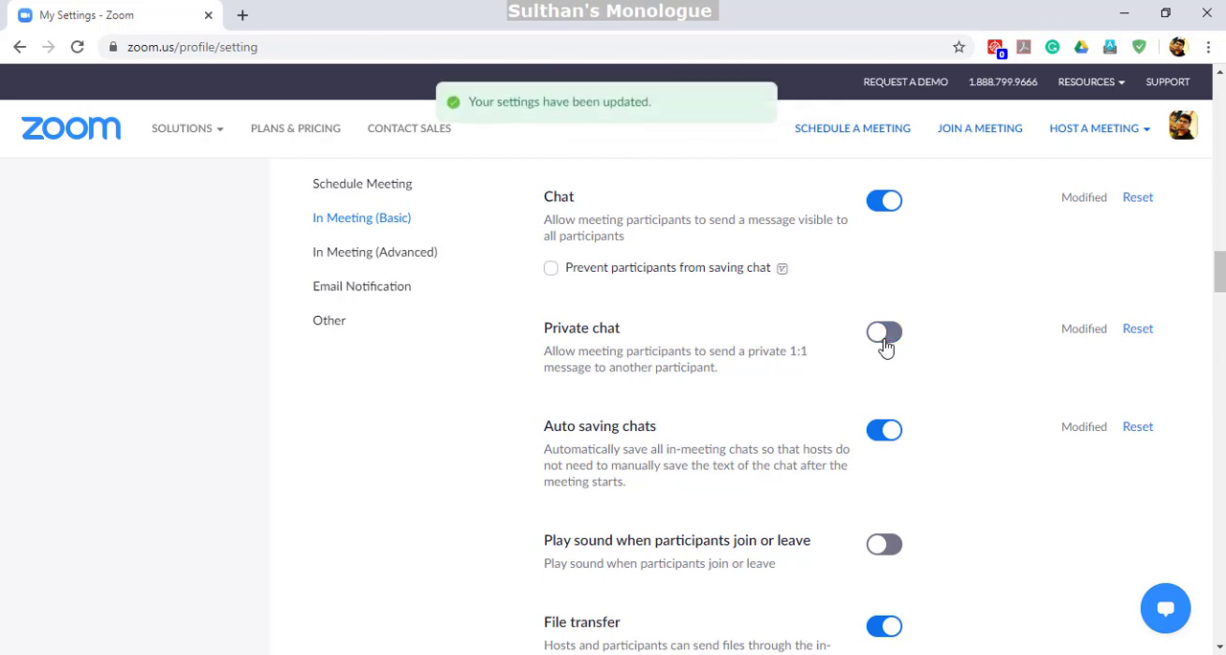